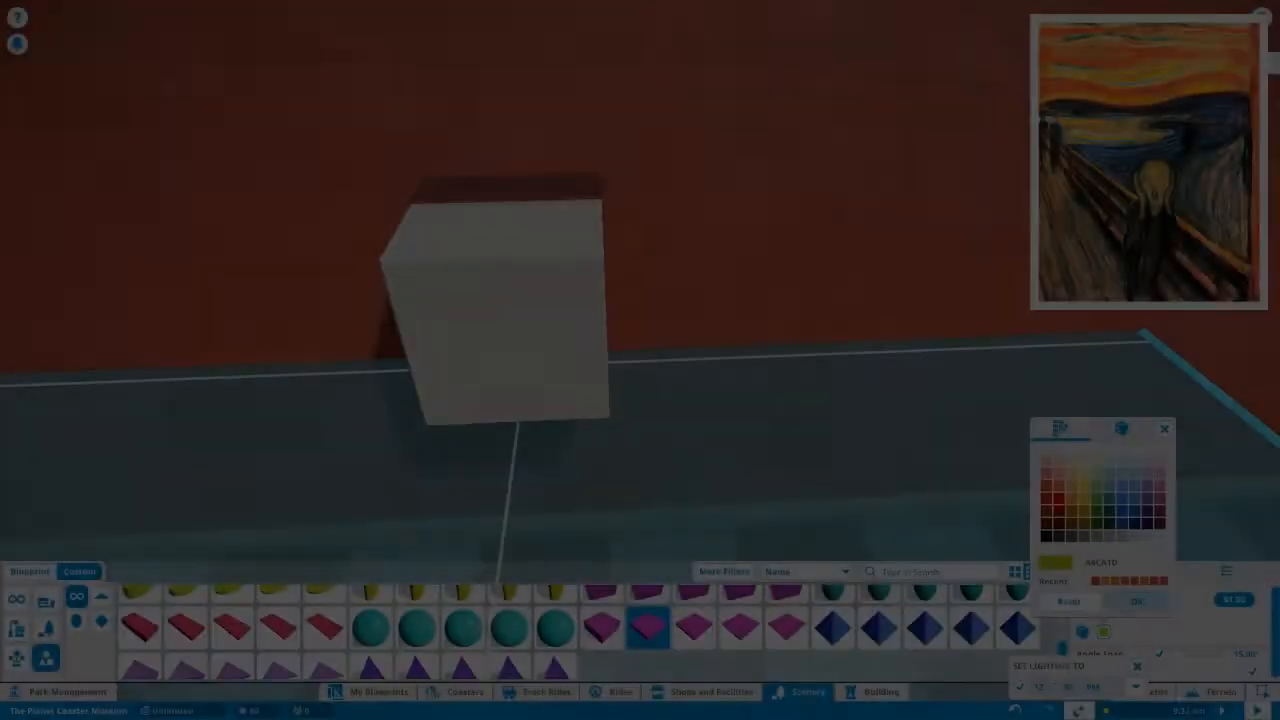
Select the white cube backdrop piece to begin recolouring it
left_click(1122, 428)
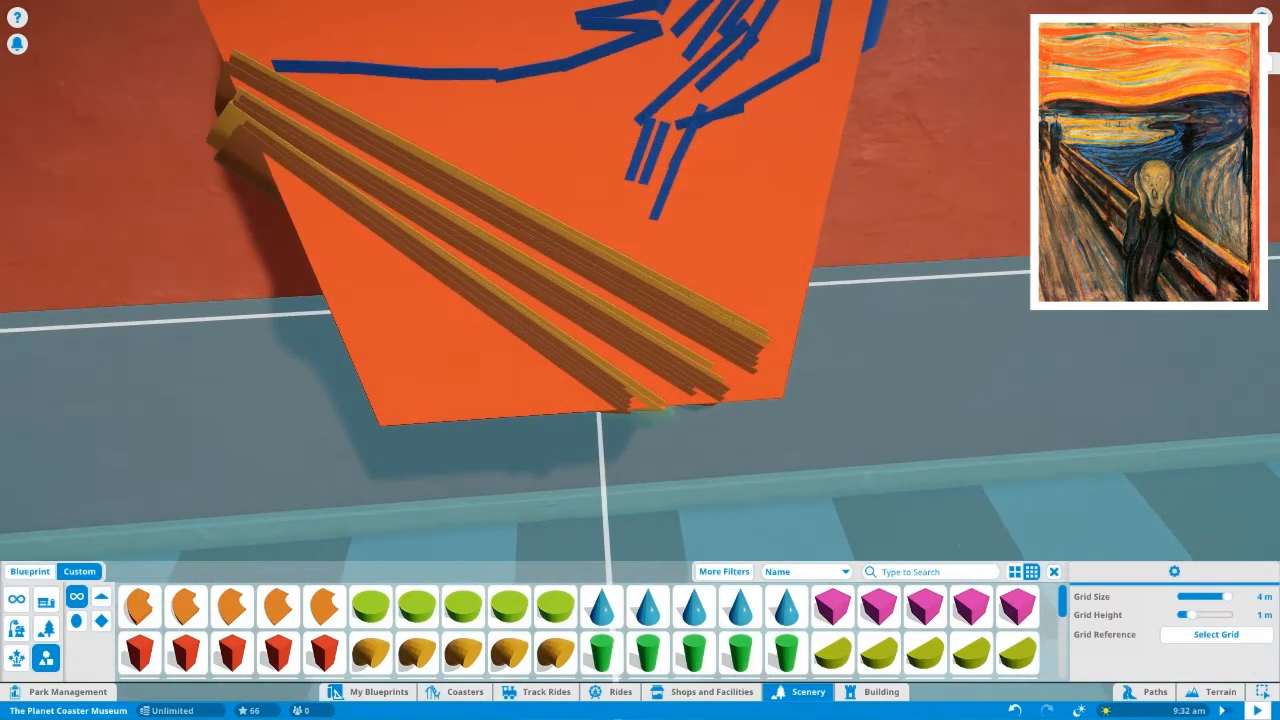
Place dark Half Circle Extra Small pieces in front of the railing as the figure's body
left_click(836, 655)
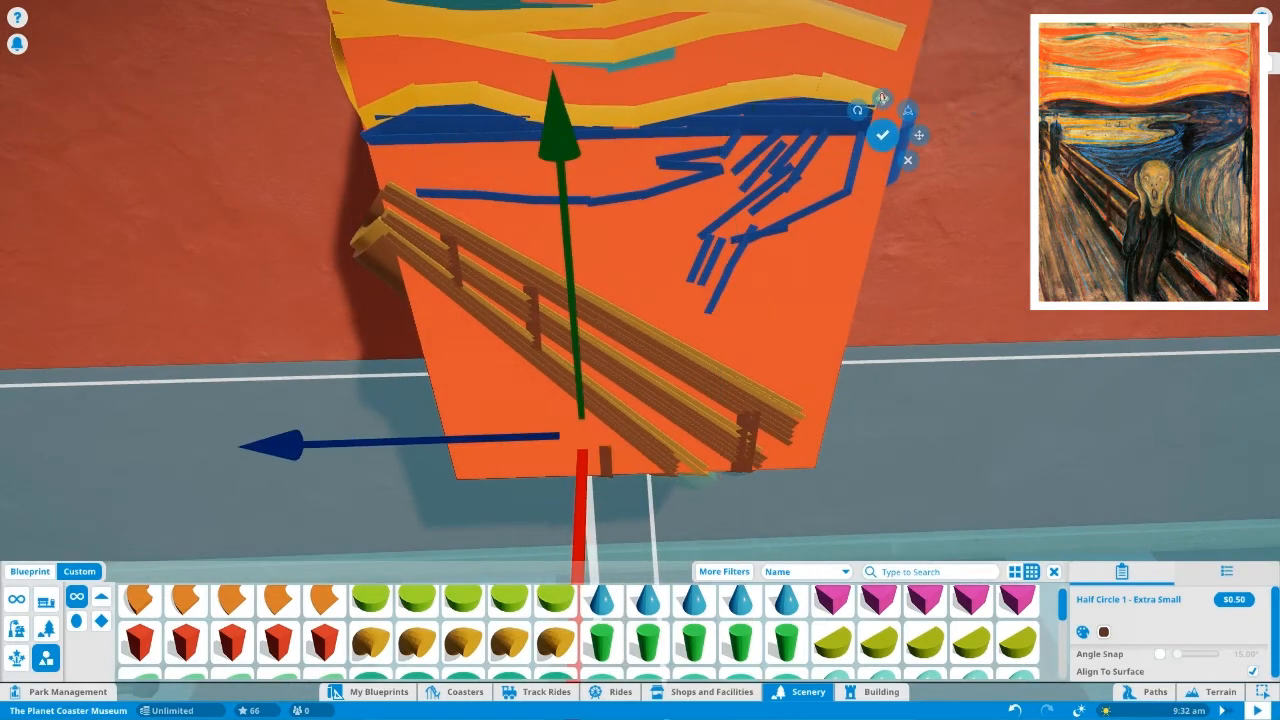
left_click(1109, 631)
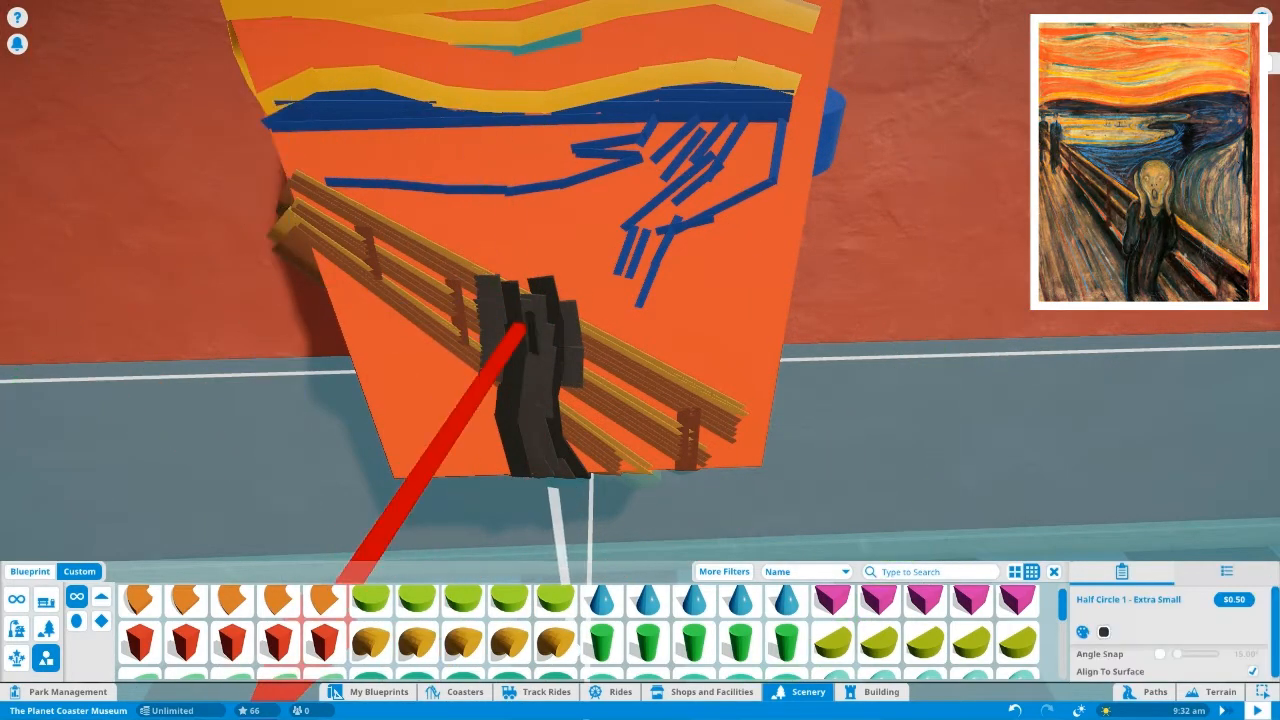
Place pale yellow pieces above the dark body to form the figure's head
left_click(527, 340)
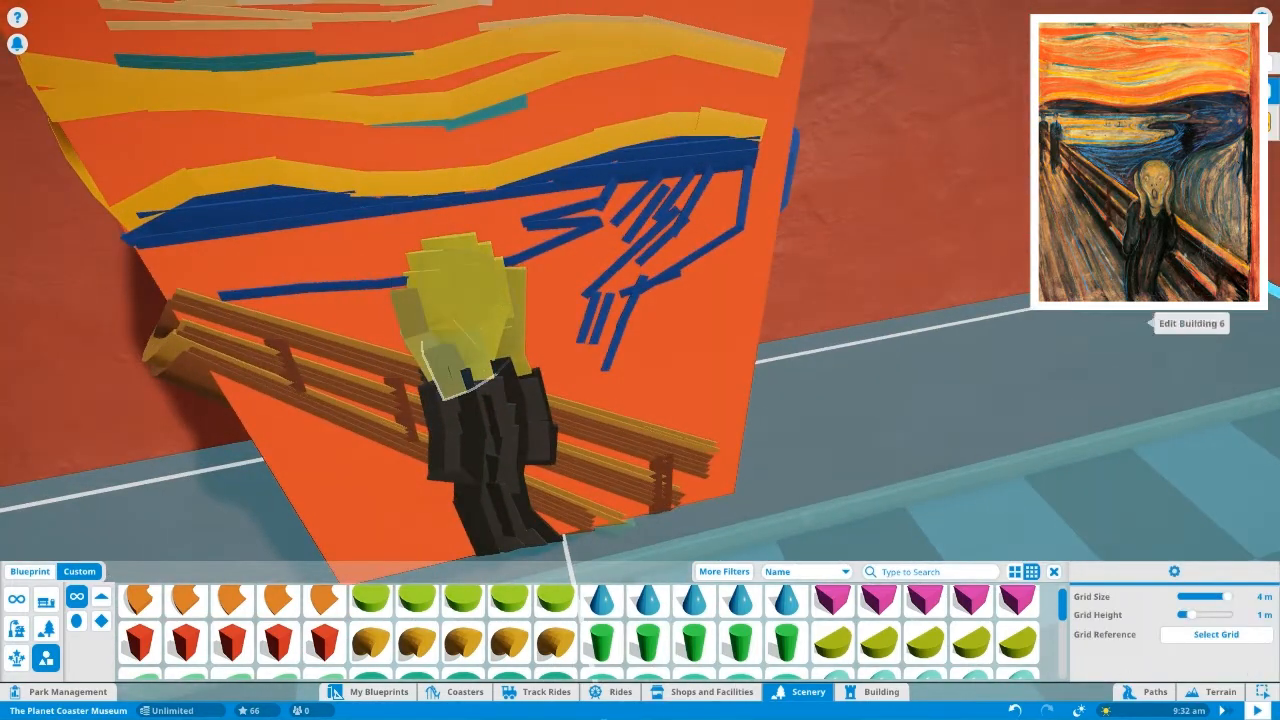
left_click(603, 627)
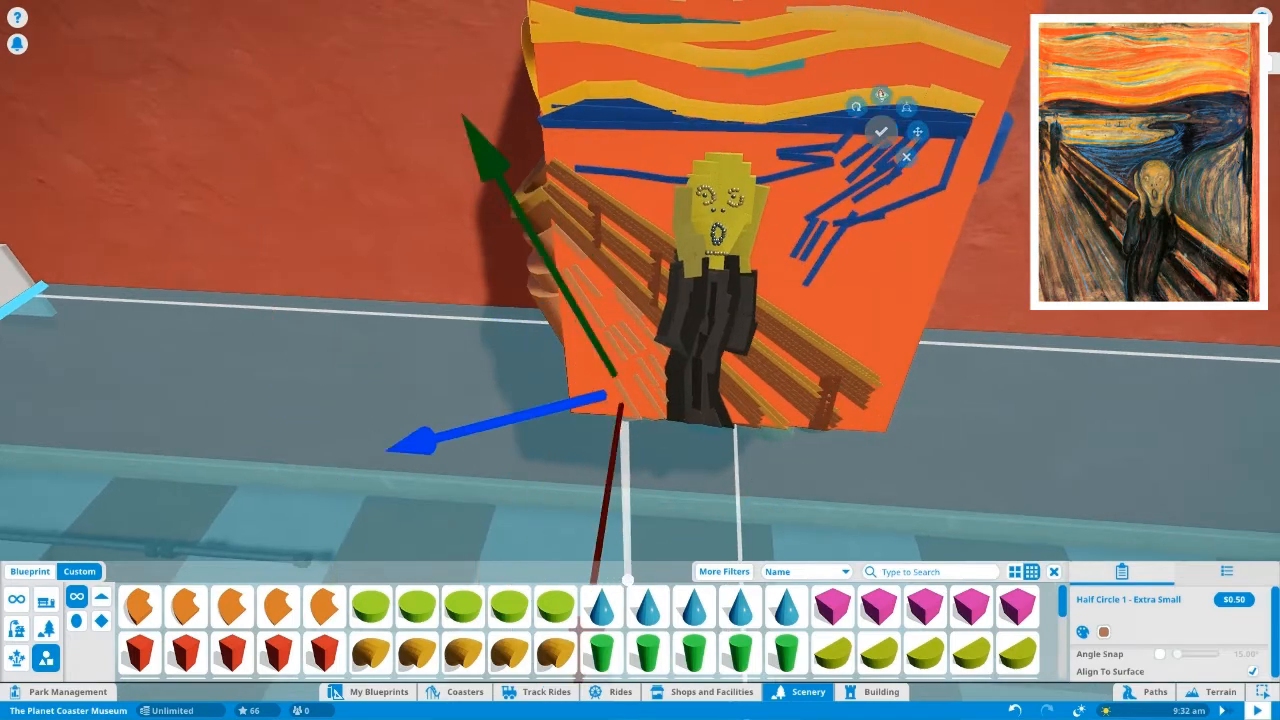
Place a thin blue stroke across the orange sky
left_click(1104, 630)
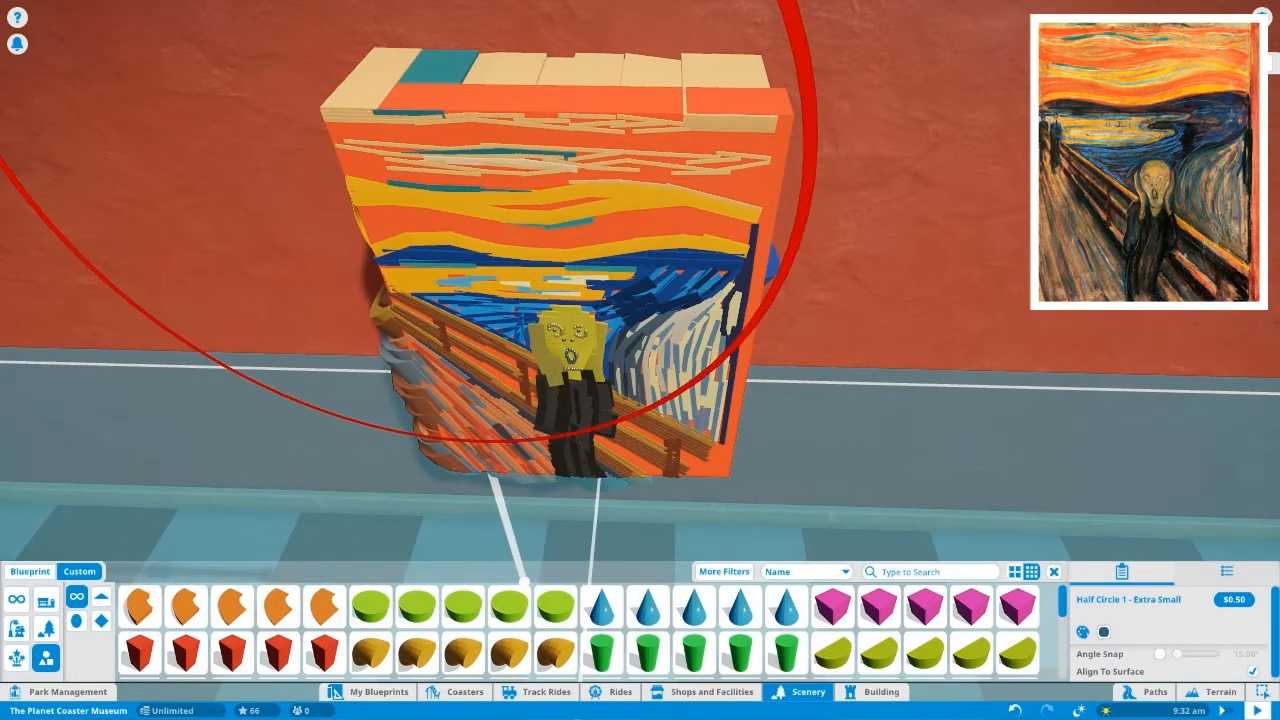
Place yellow square pieces along the painting's edges as a frame
left_click(884, 692)
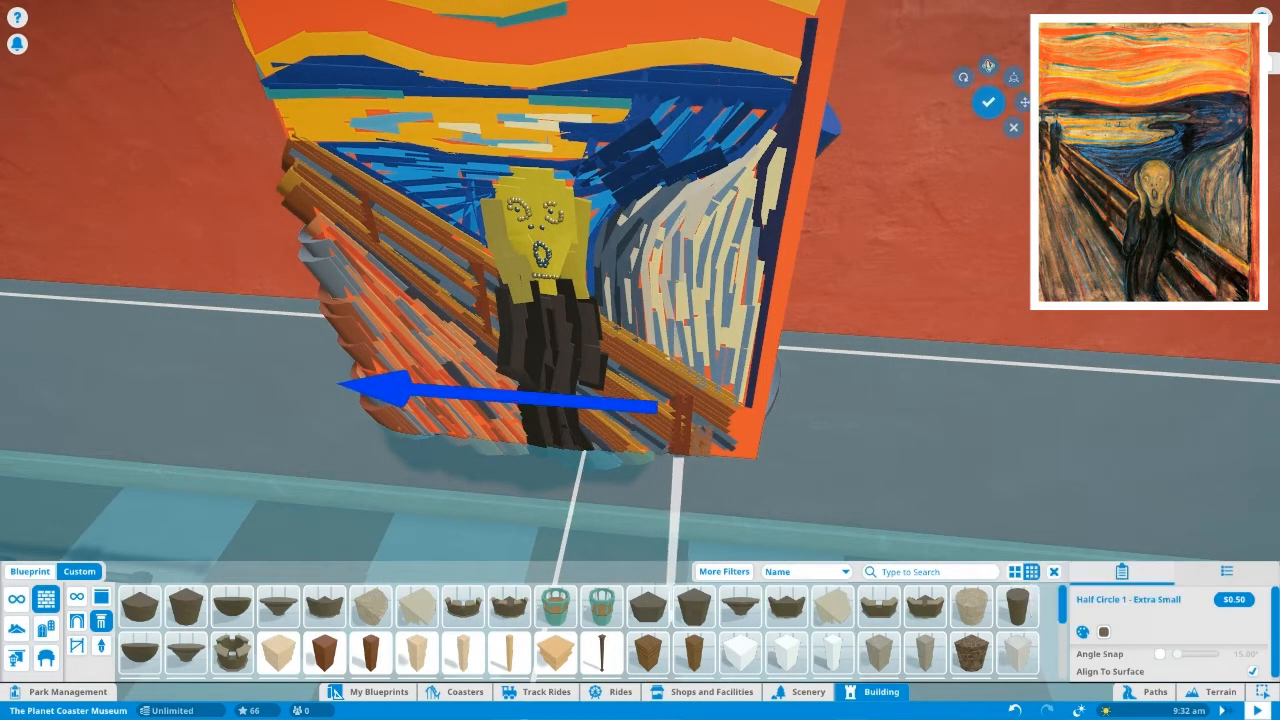
left_click(1106, 632)
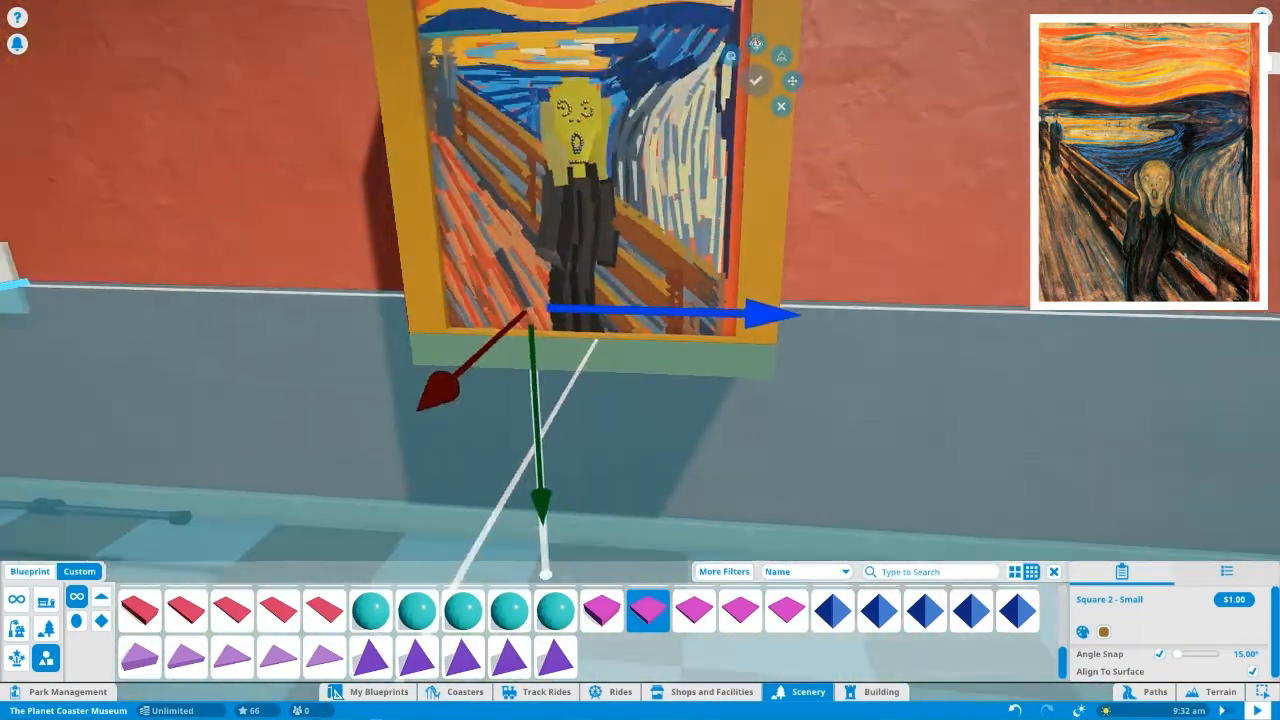
left_click(882, 692)
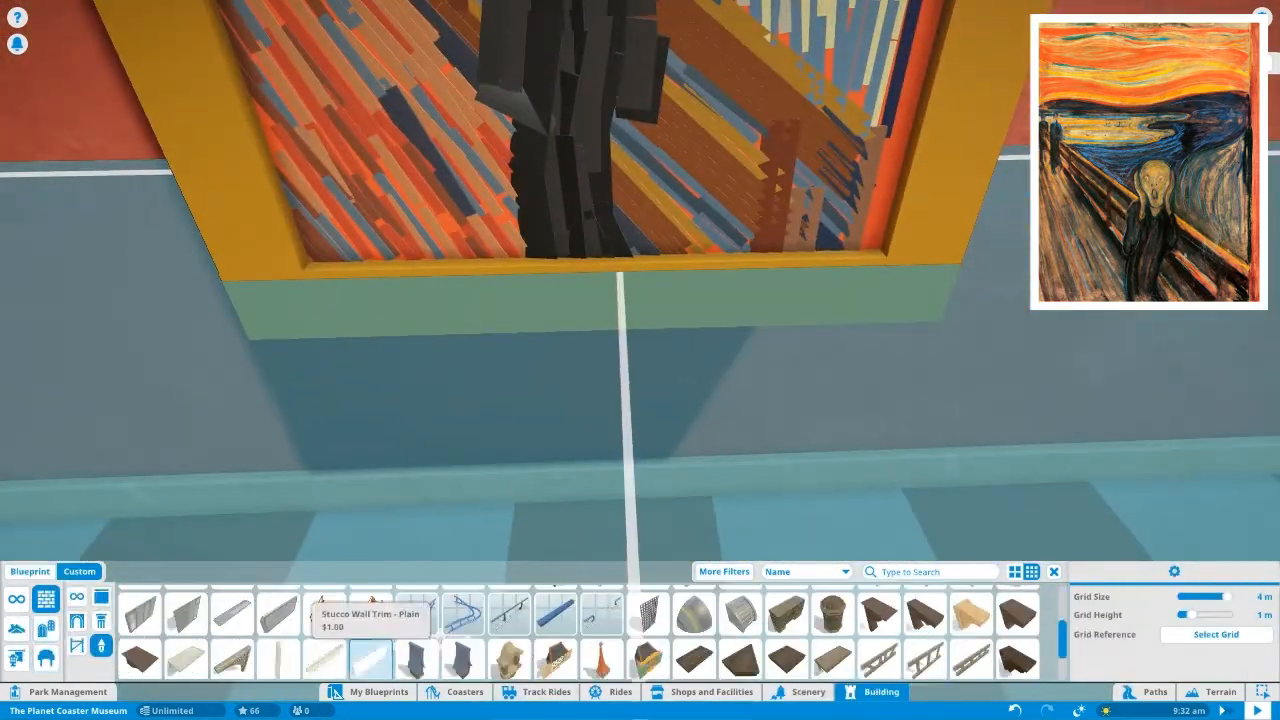